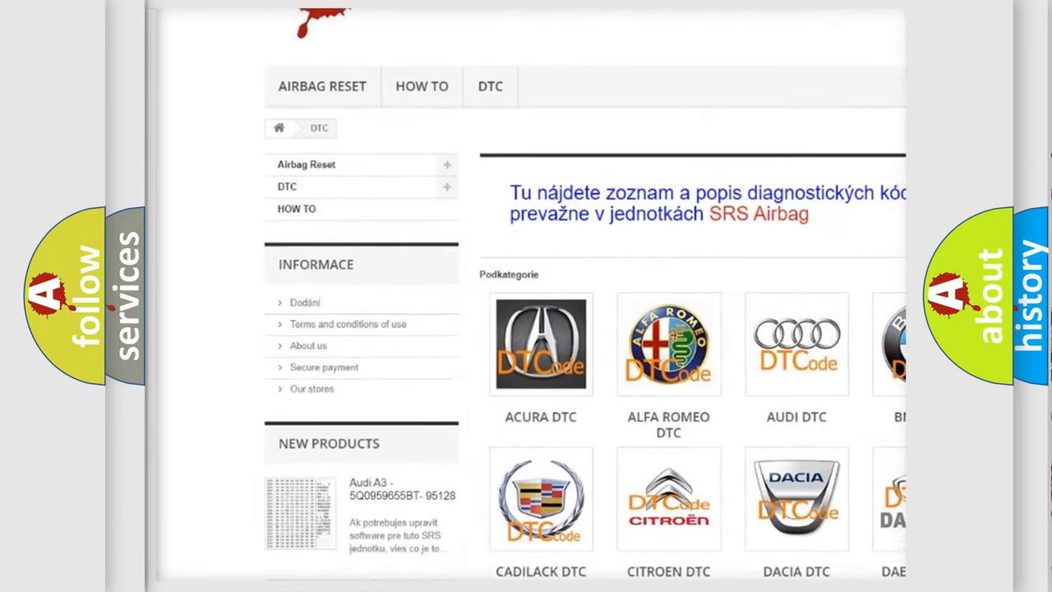
scroll(down, 3)
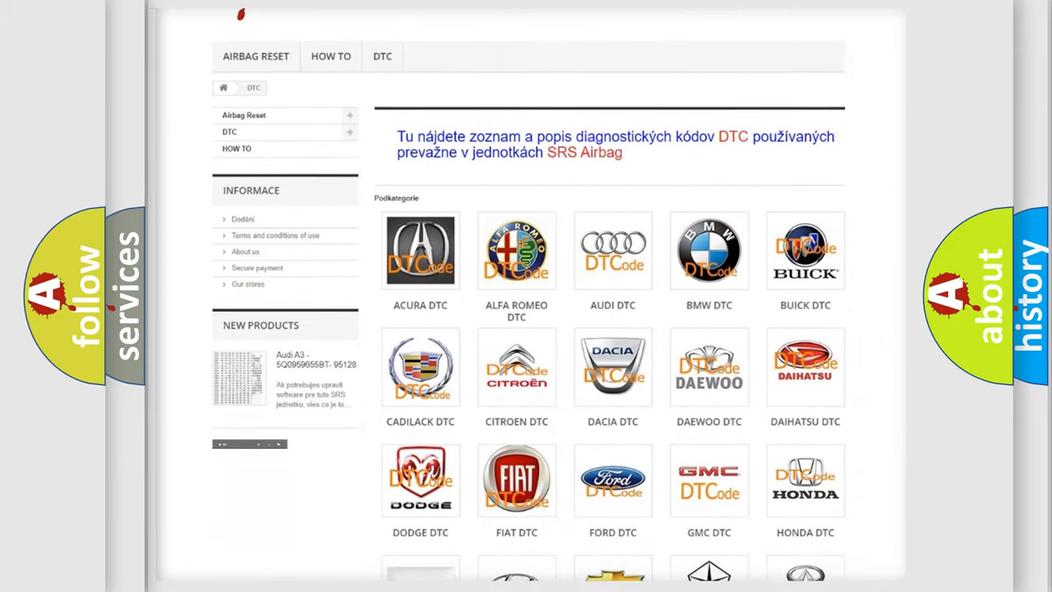
scroll(down, 3)
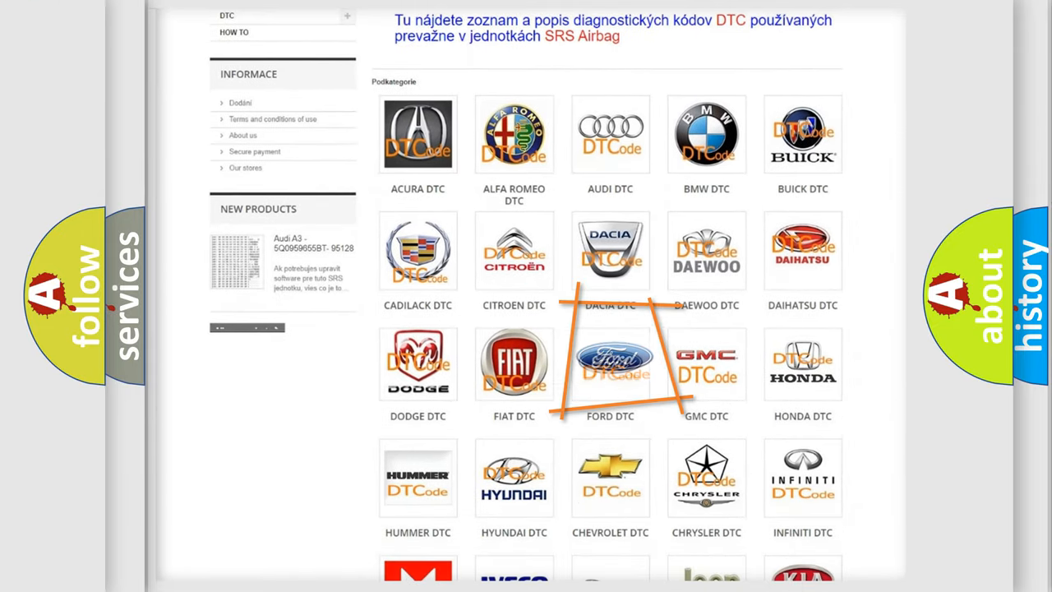